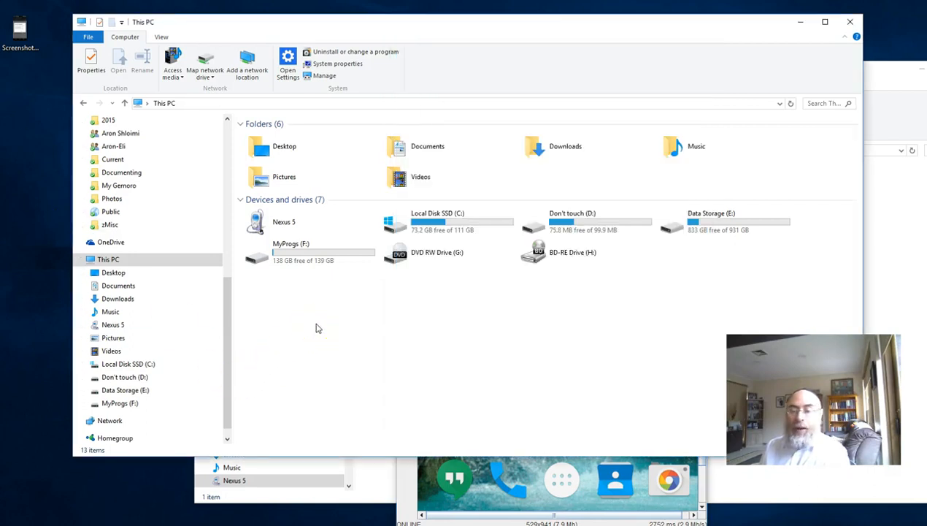
mouse_move(314, 330)
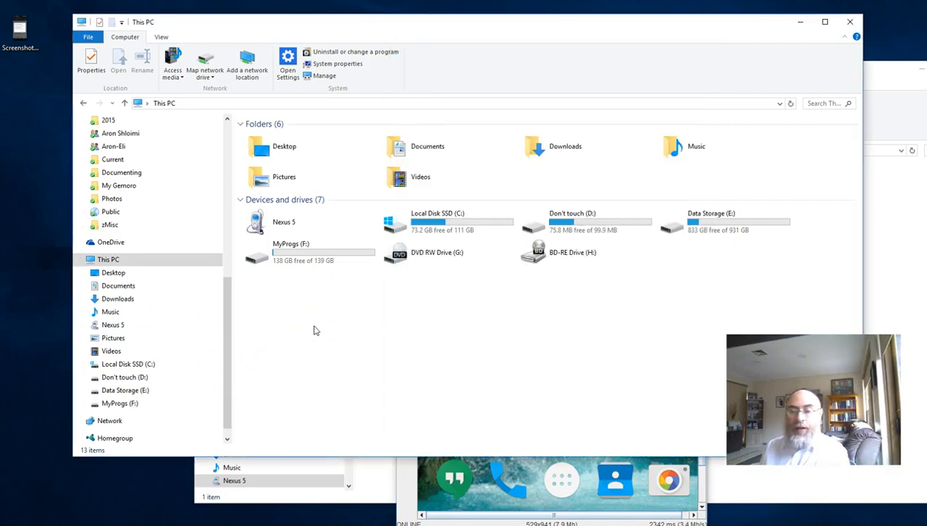
- Open Nexus 5 from This PC, then its Internal storage
double_click(284, 221)
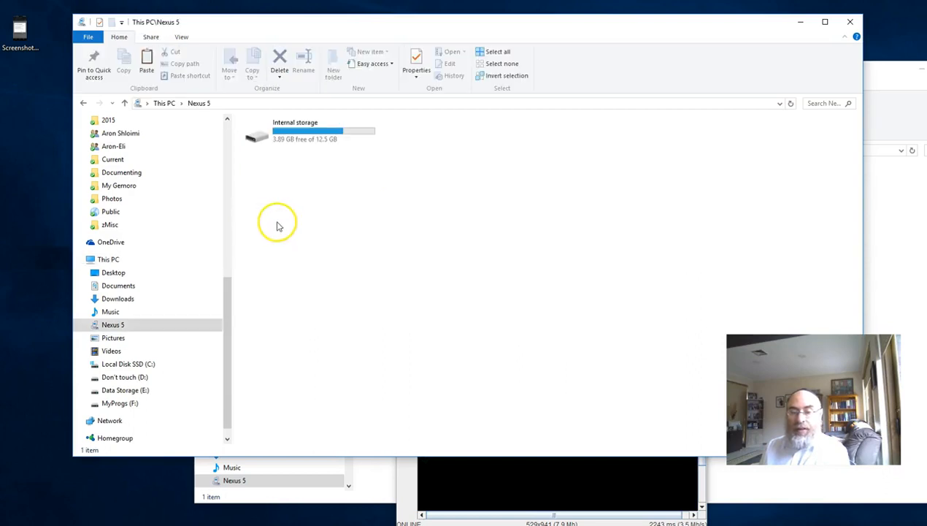
click(256, 135)
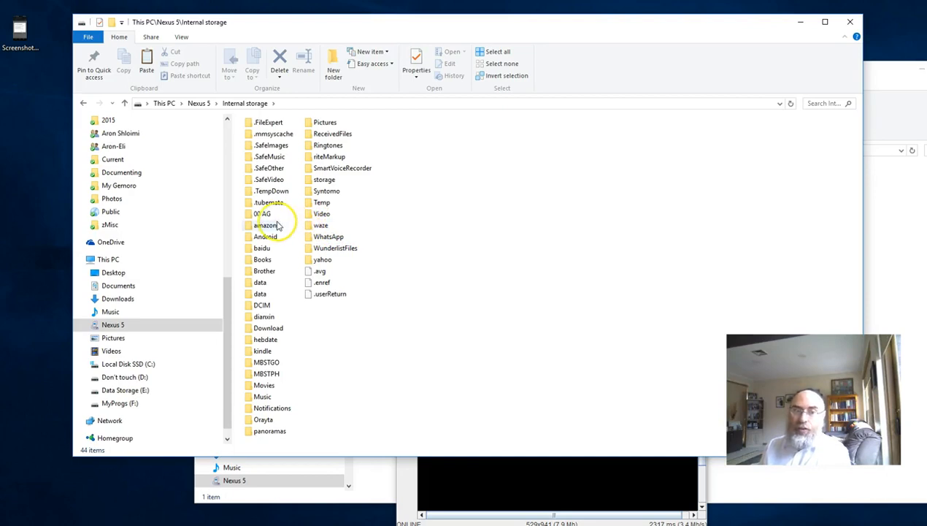
mouse_move(374, 283)
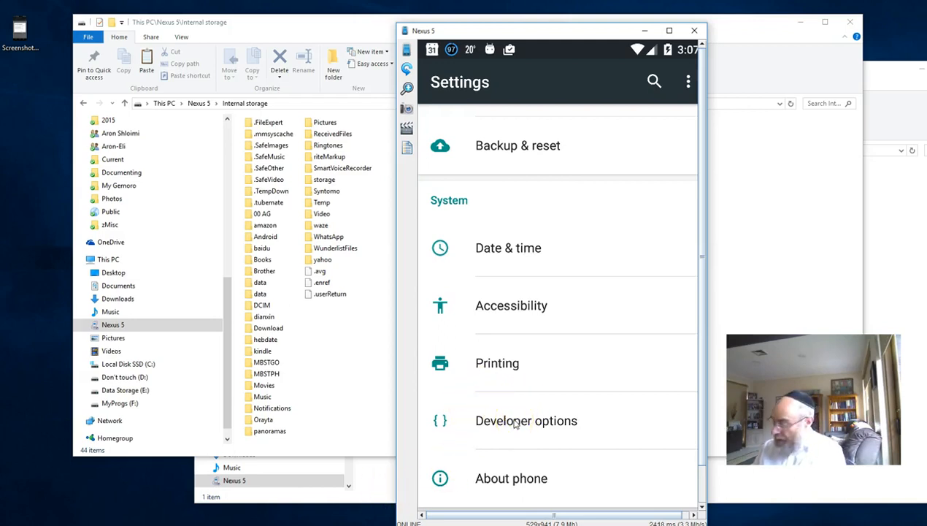
- Open the phone's Developer options and scroll down to the USB debugging setting
click(498, 420)
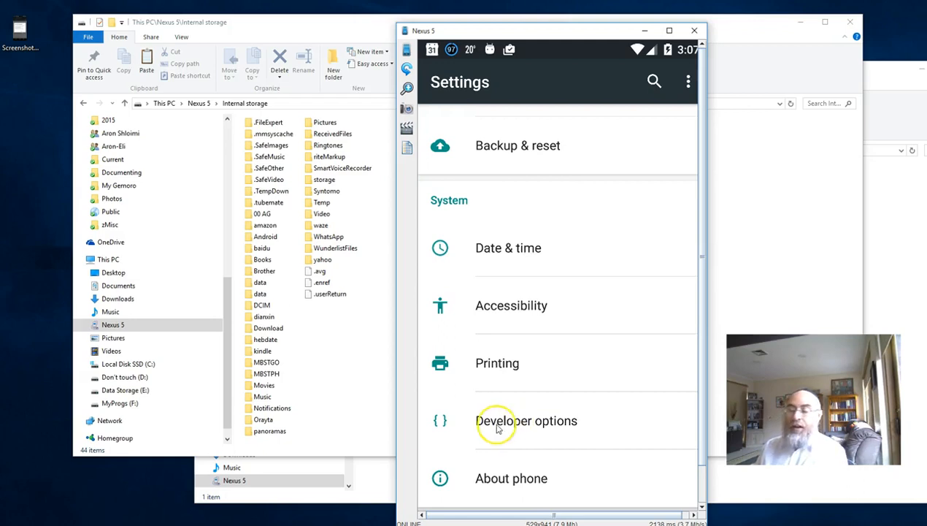
click(526, 420)
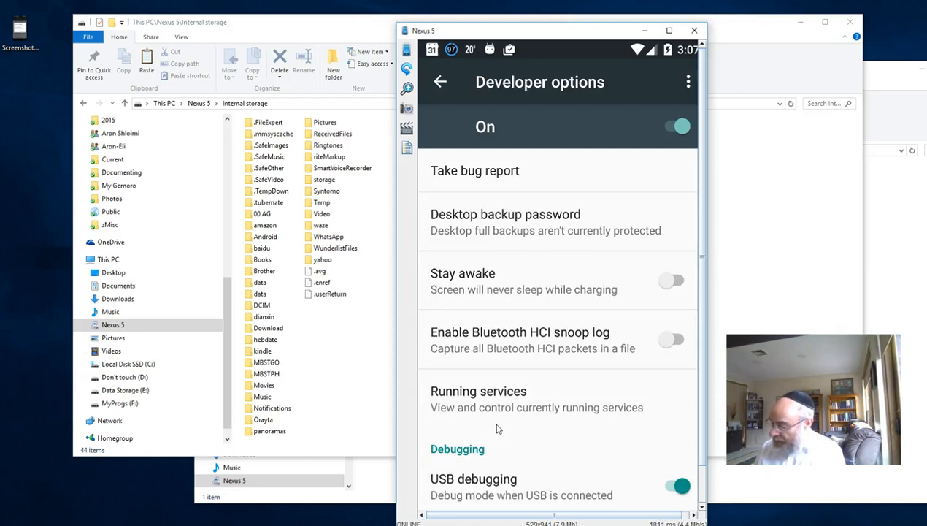
scroll(down, 3)
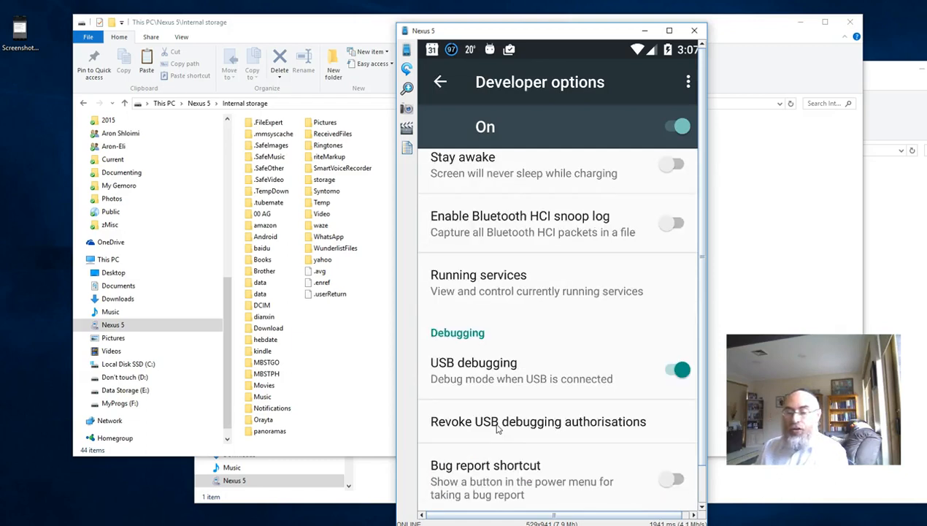
scroll(down, 3)
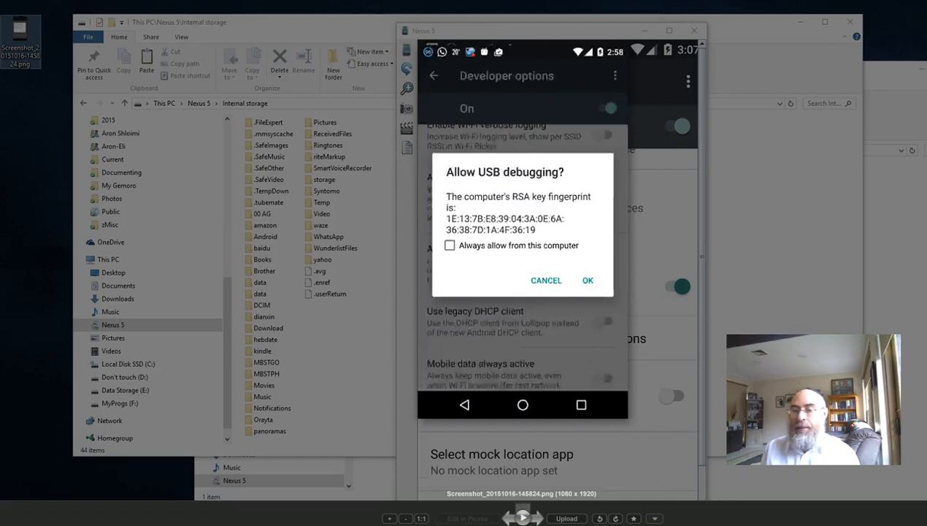
- Dismiss the debugging-prompt screenshot and open Select USB Configuration in Developer options
click(588, 280)
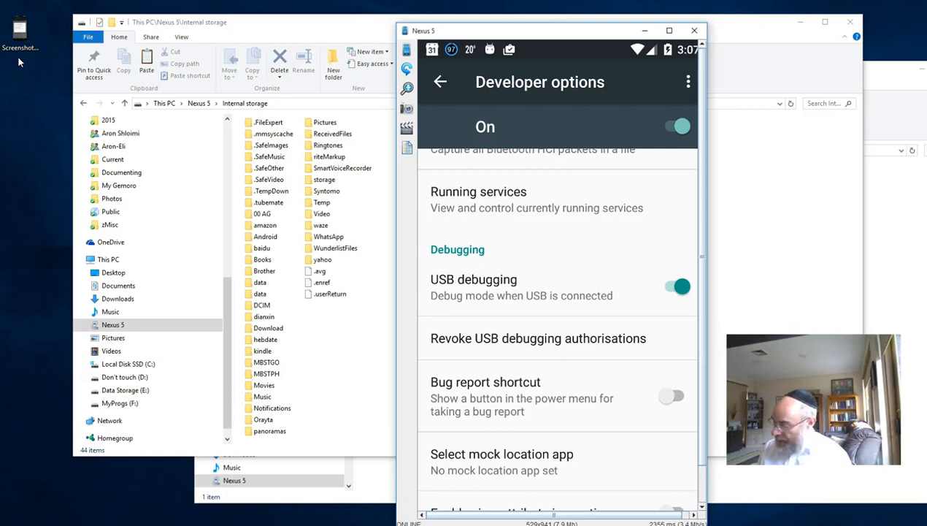
scroll(down, 3)
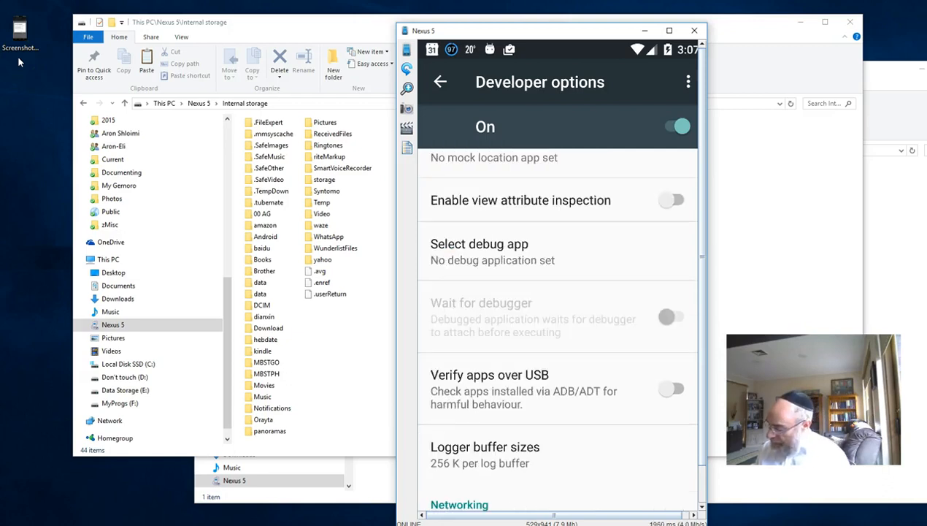
scroll(down, 3)
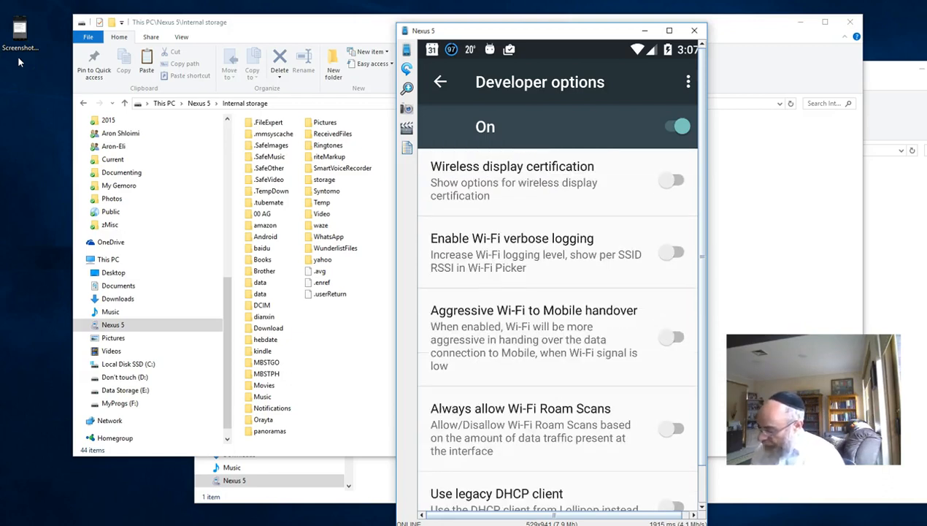
scroll(down, 3)
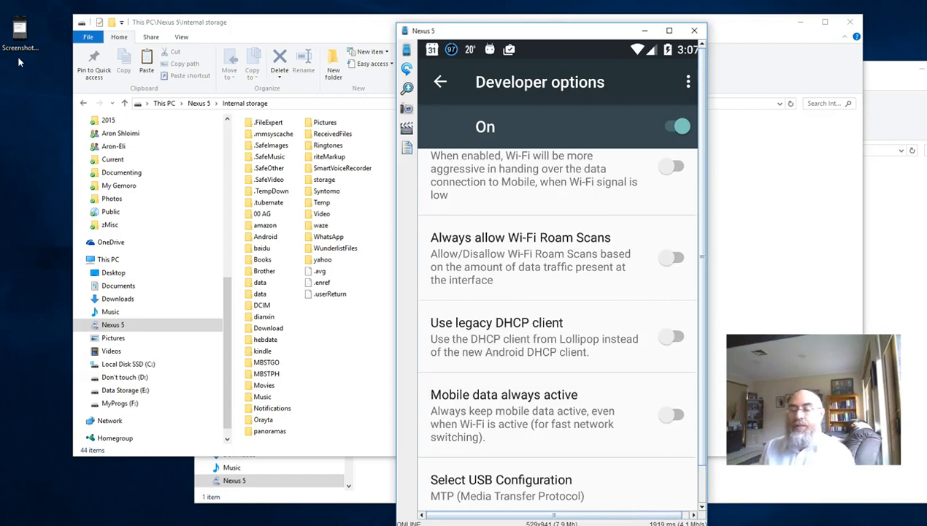
scroll(down, 3)
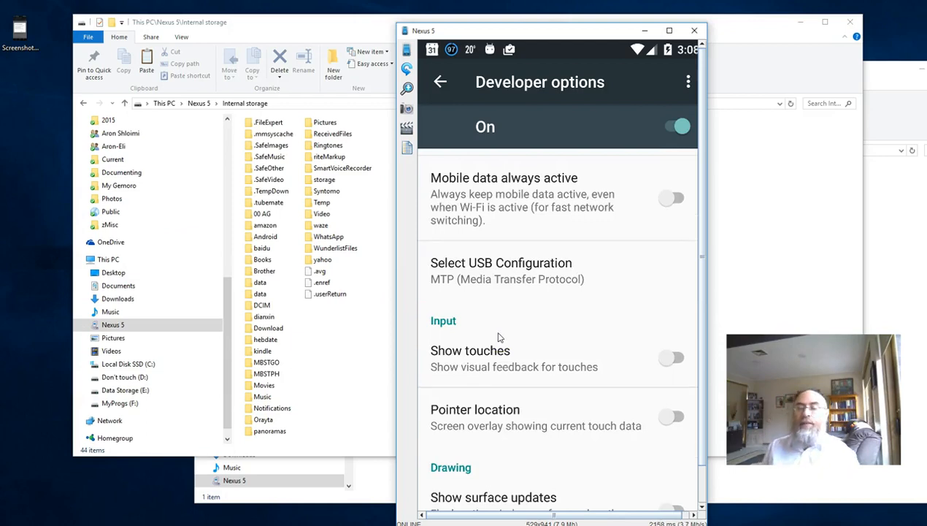
click(501, 270)
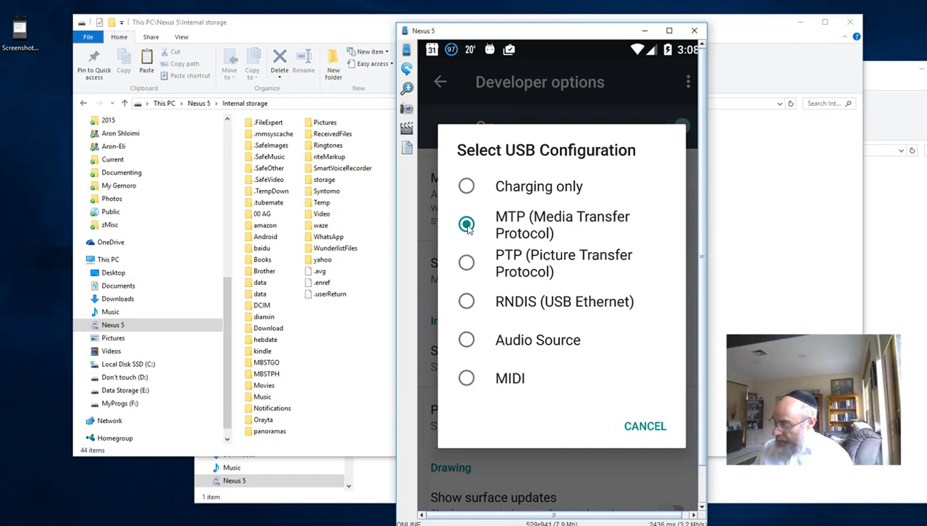
- Choose MTP as USB configuration and set 'Use USB for' to Transfer files (MTP)
click(467, 224)
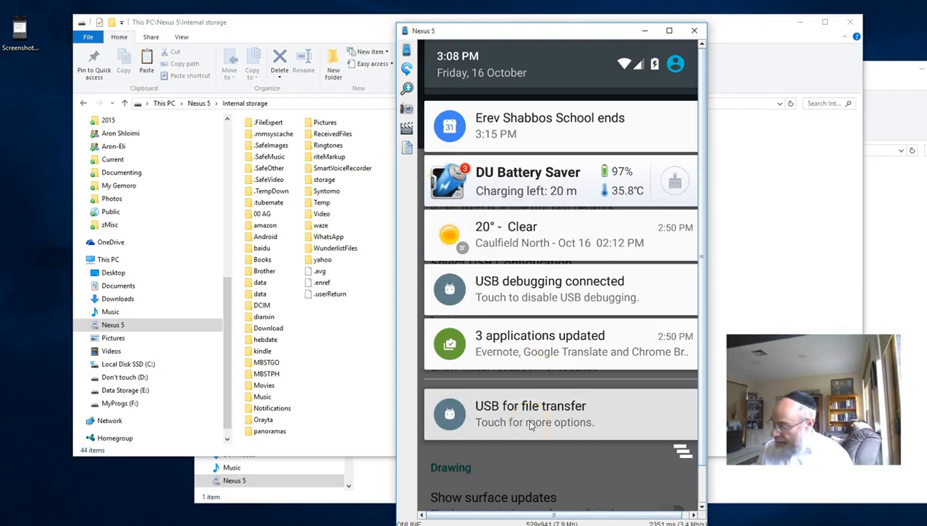
click(530, 414)
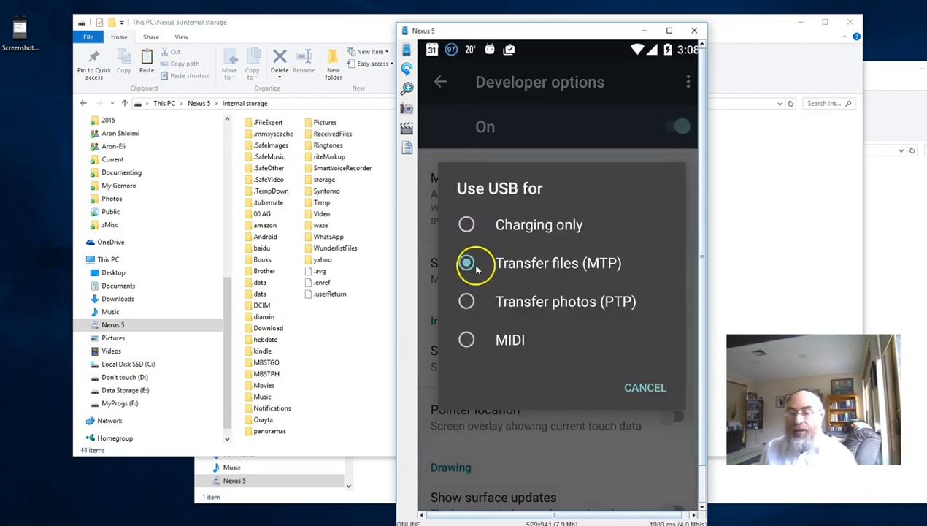
click(467, 263)
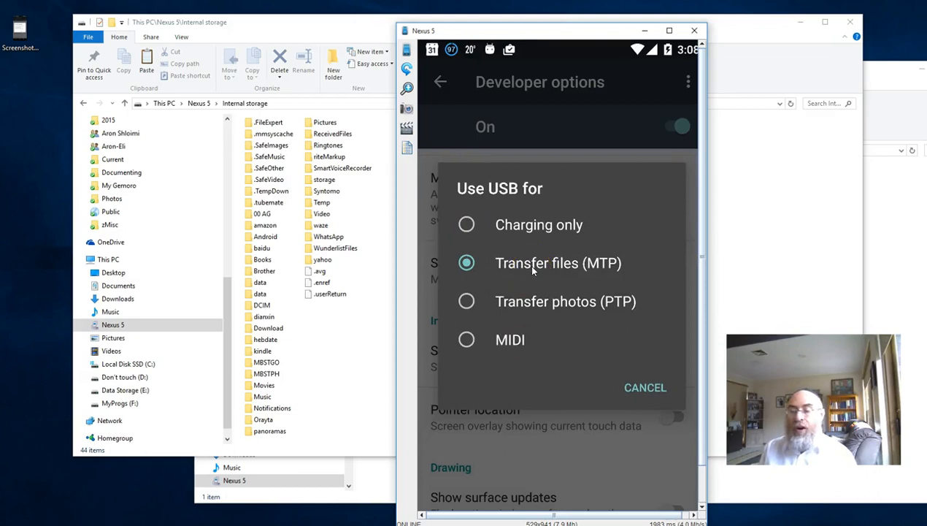
mouse_move(584, 270)
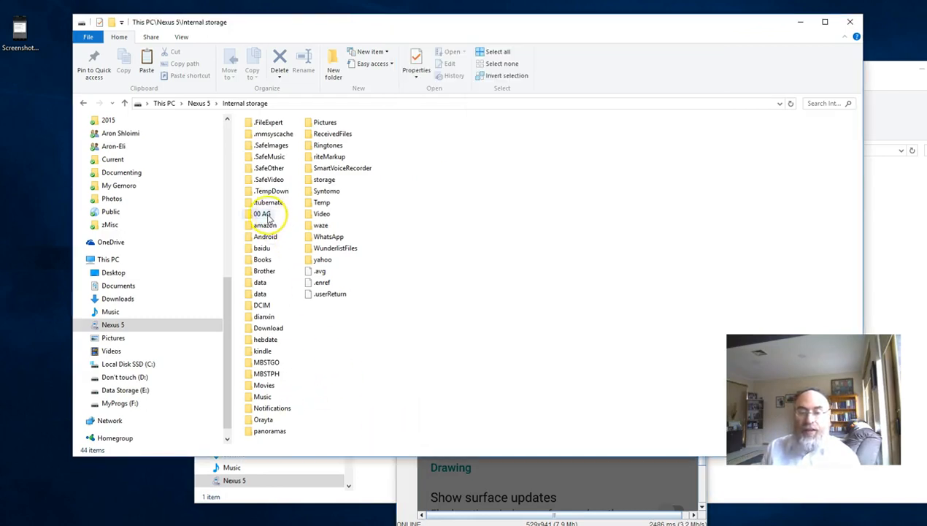
- Open the '00 AG' folder in the phone's Internal storage
double_click(262, 213)
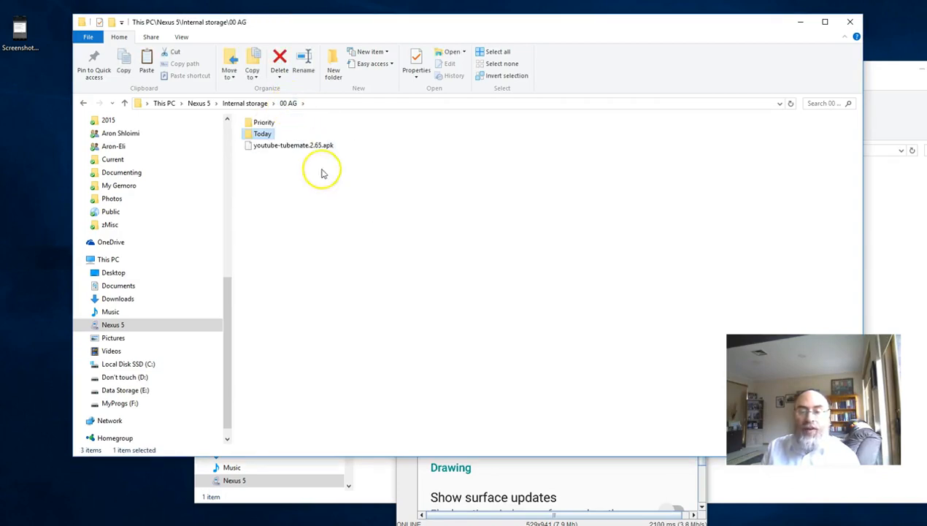
mouse_move(349, 237)
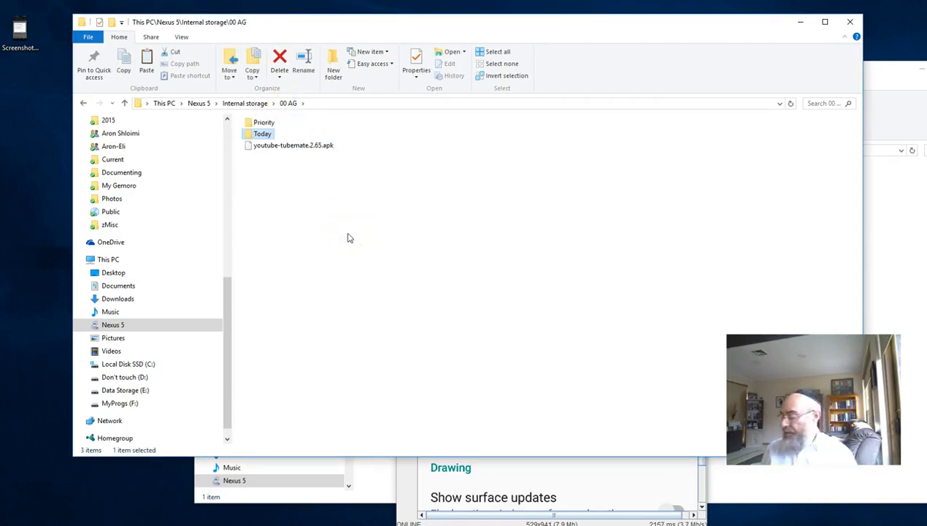